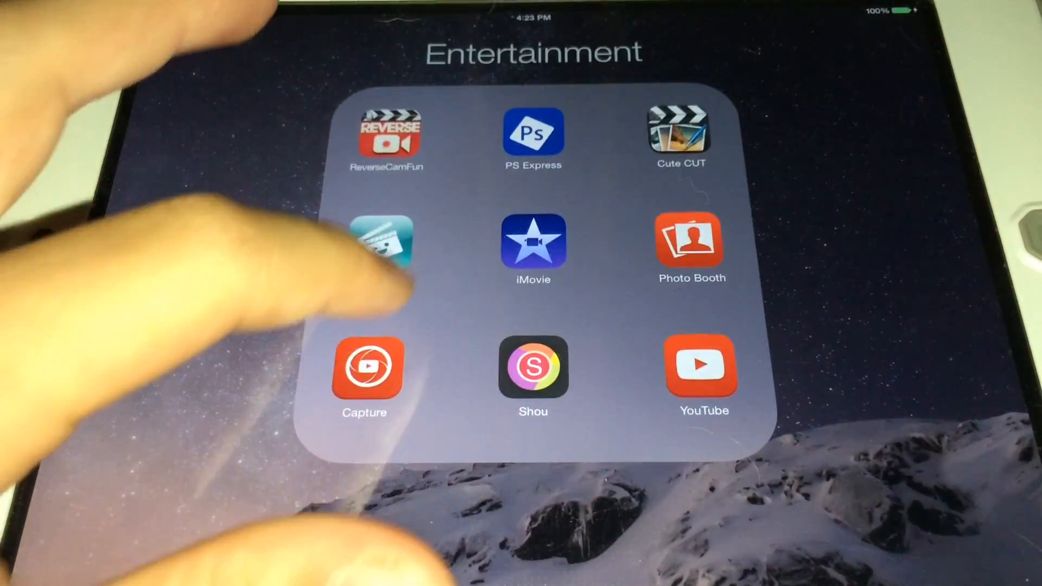
- Launch iMovie from the Entertainment folder to reach the Projects list
click(532, 250)
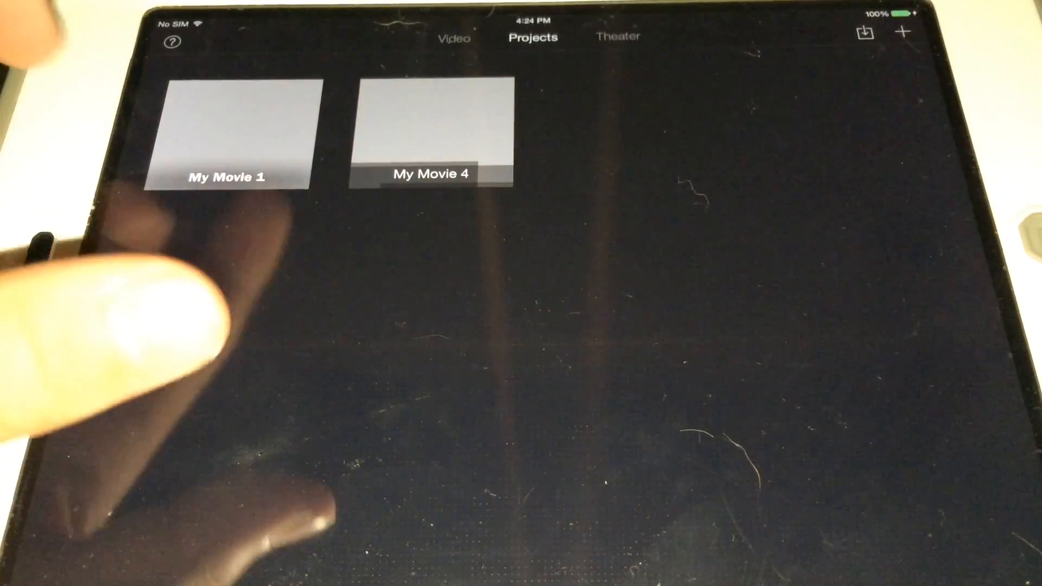
- Open an existing movie project so the Minecraft clip shows in the timeline
click(901, 31)
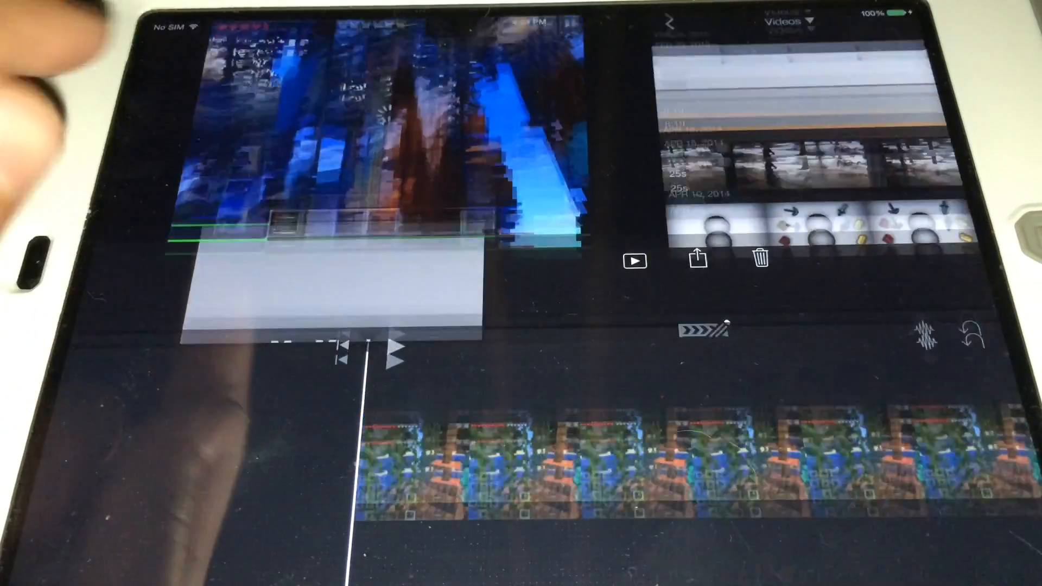
click(697, 260)
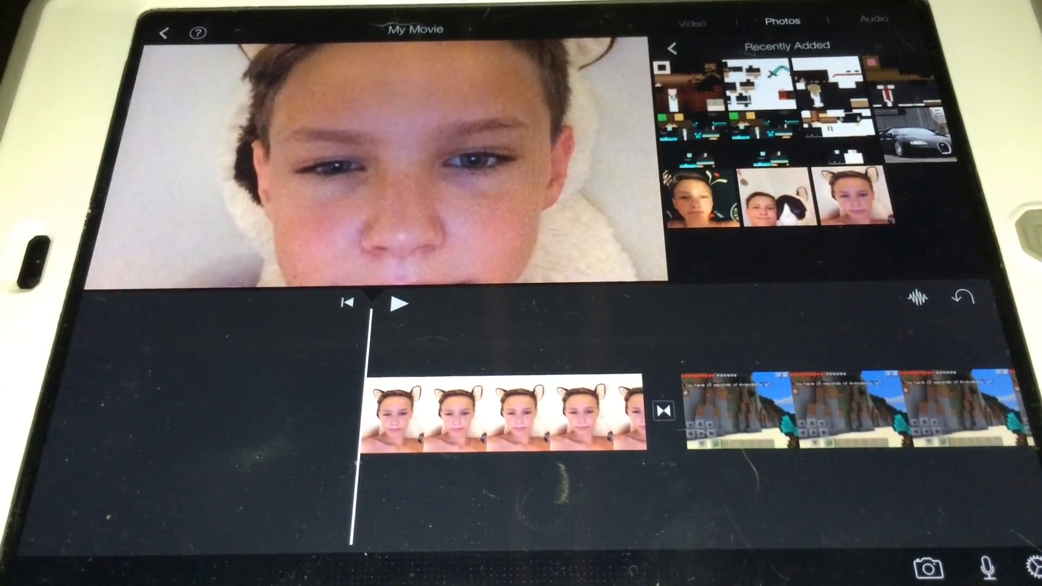
- Return from the editor to the My Movie project overview page
click(165, 31)
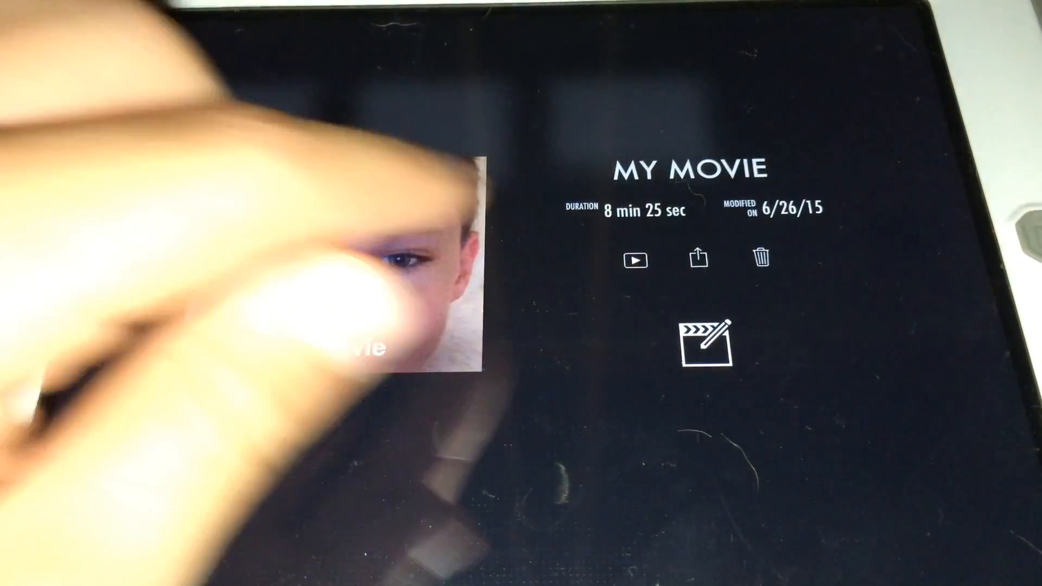
- Start sharing My Movie to save it as an HD video to the photo library
click(695, 259)
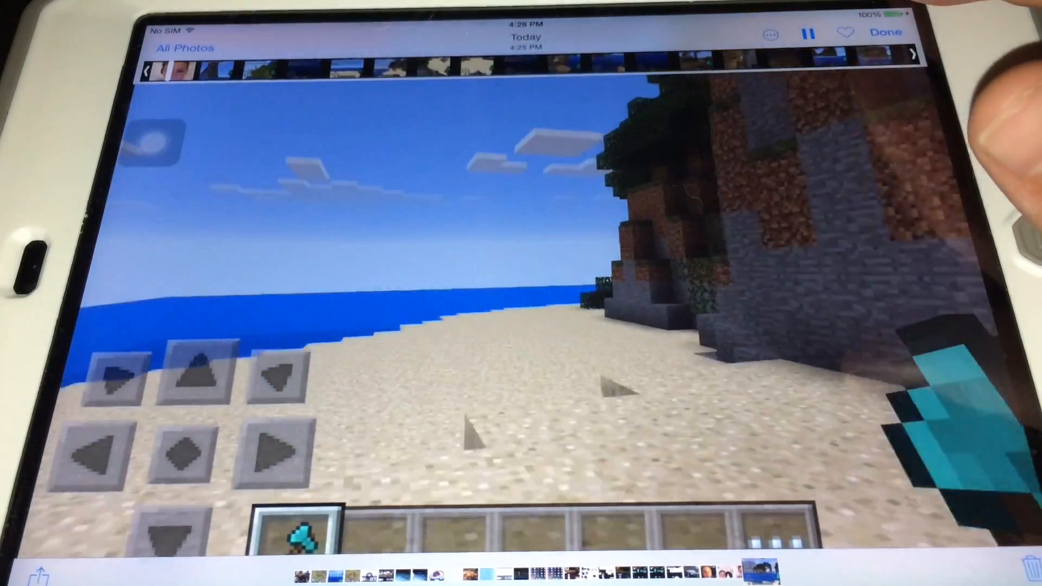
- Go back to the All Photos collection showing the 8:14 video under Today
click(884, 32)
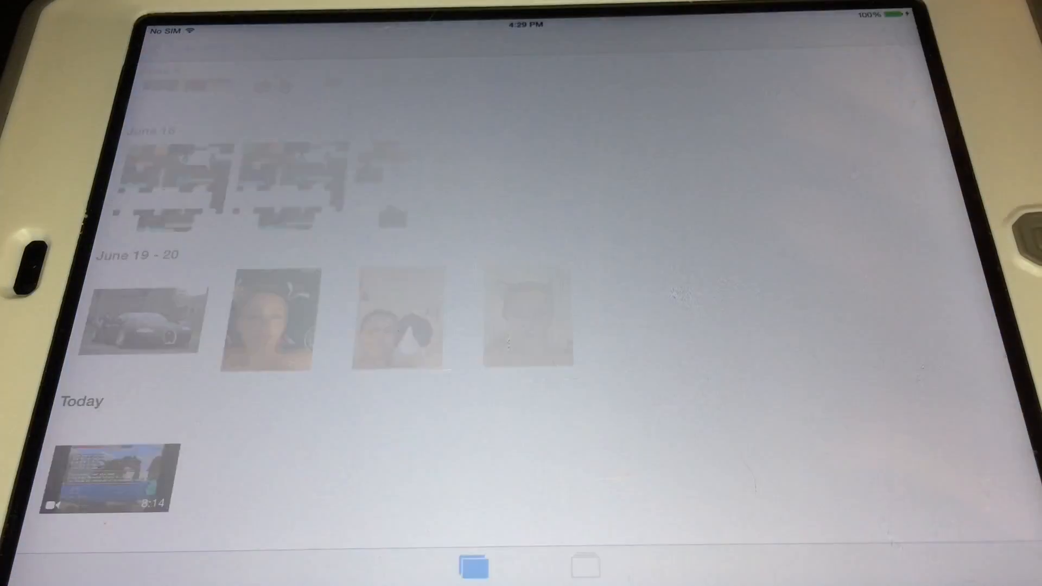